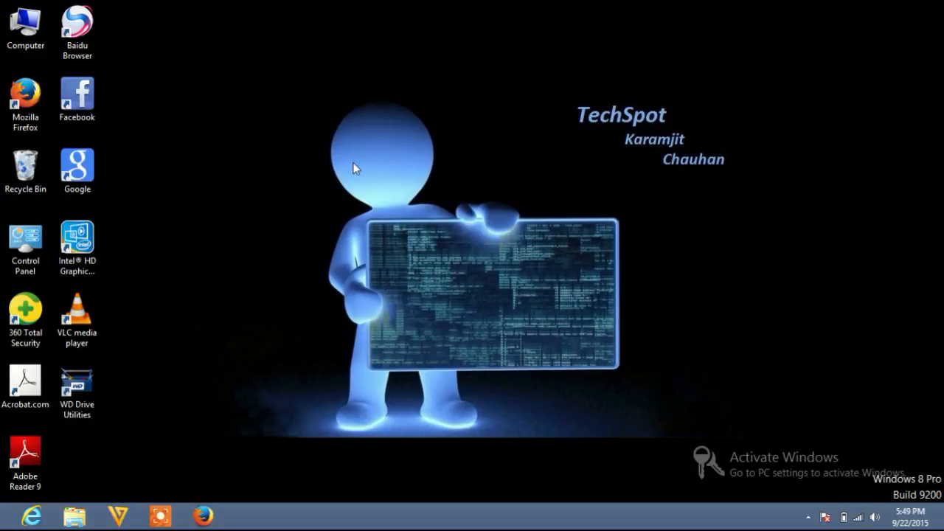
mouse_move(46, 64)
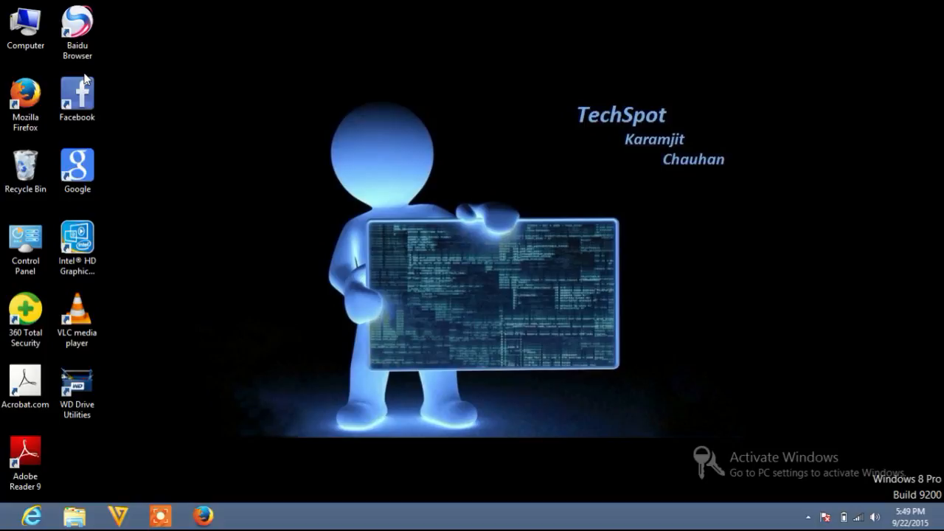
Launch Computer Management from the Computer shortcut's Manage option and maximize its window.
click(25, 26)
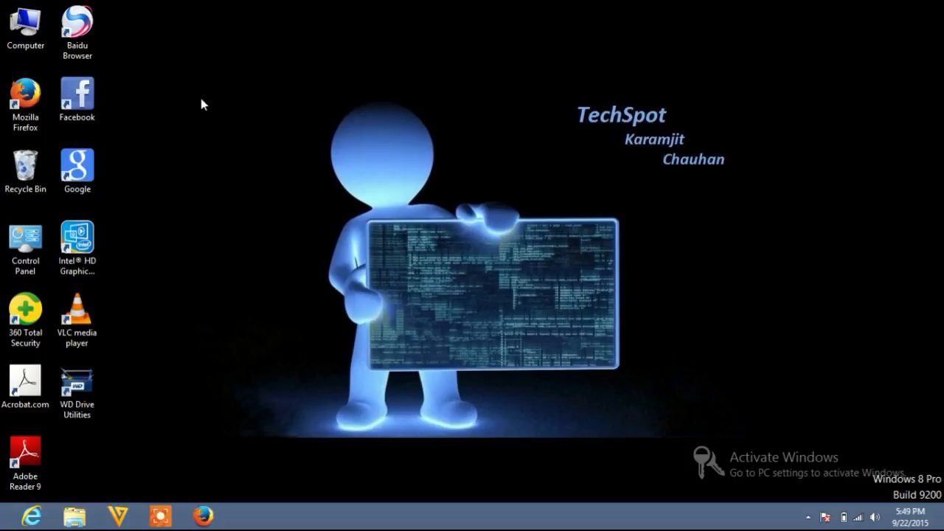
click(25, 26)
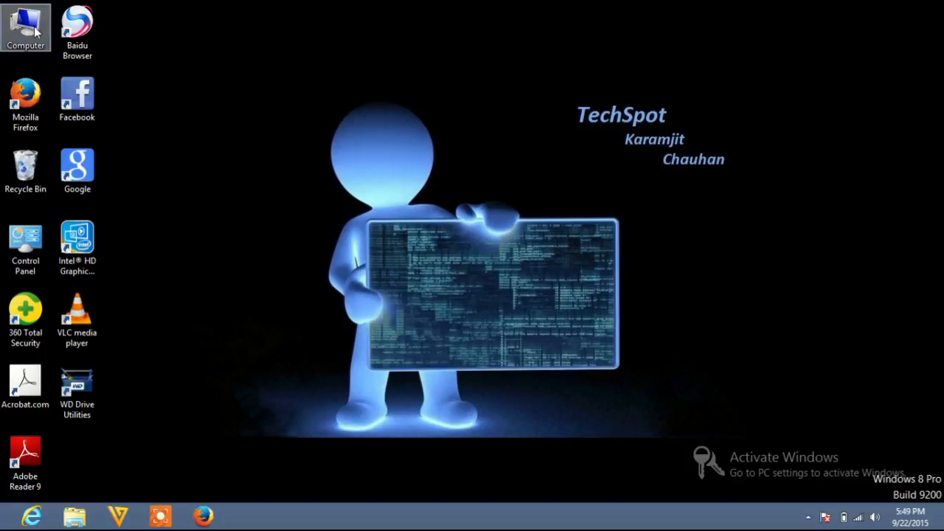
right_click(26, 26)
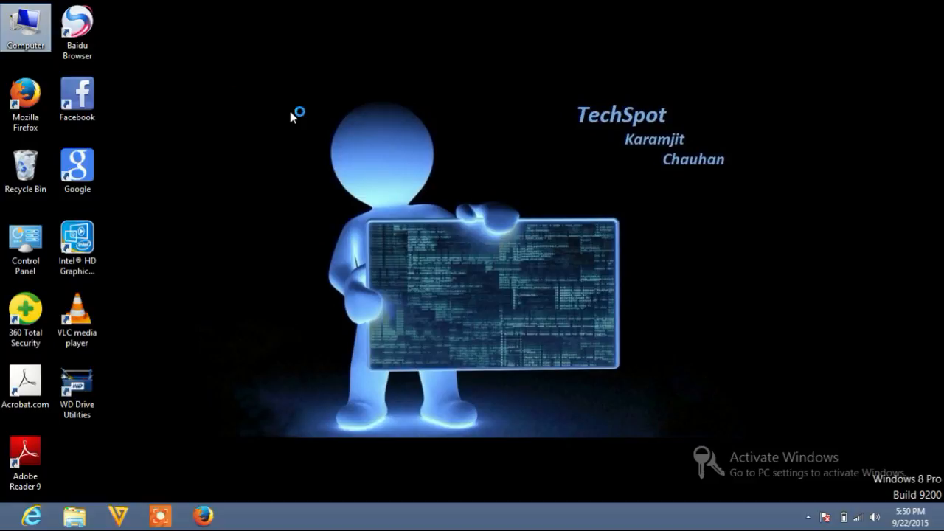
mouse_move(376, 268)
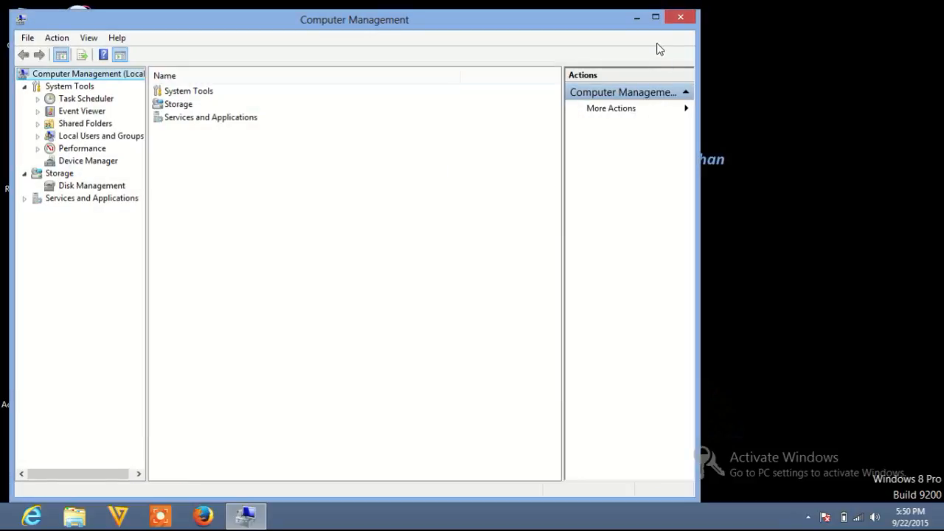
click(654, 17)
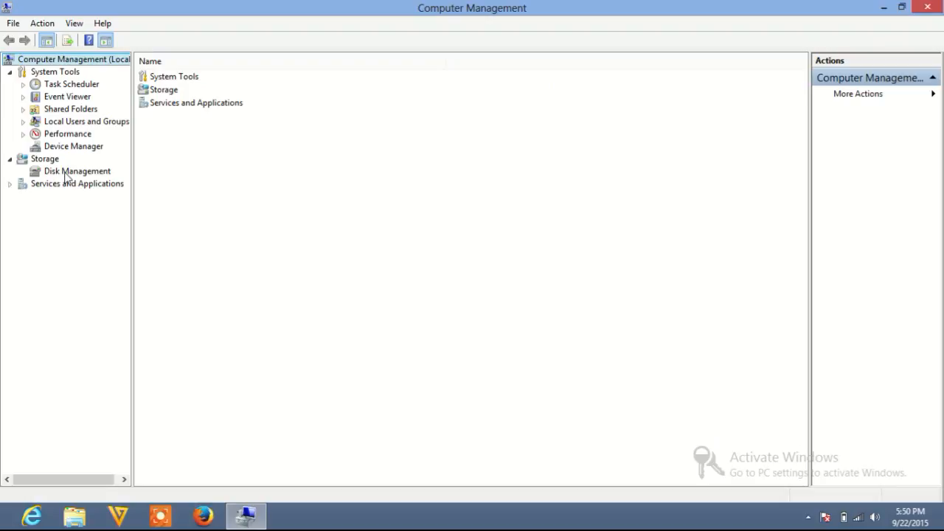
Show Disk Management listing System Reserved, C, D and E on Disk 0.
click(76, 171)
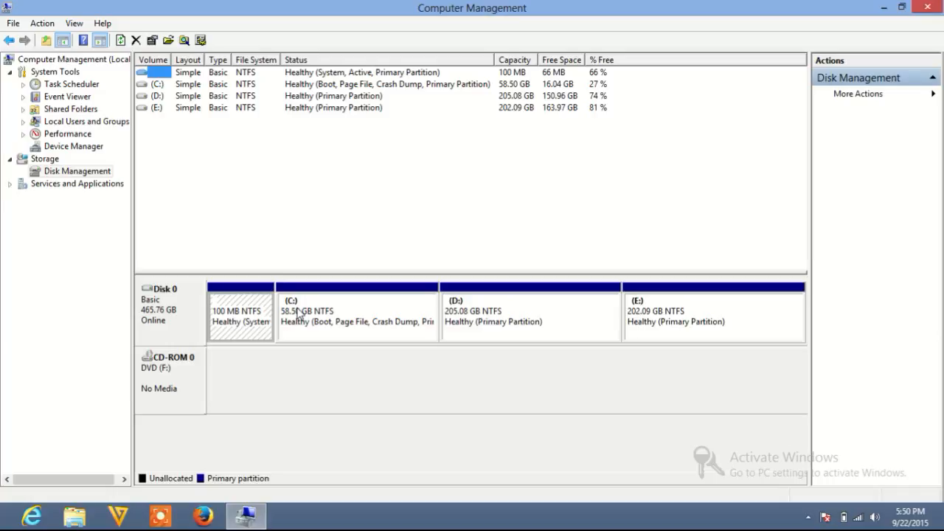
mouse_move(519, 316)
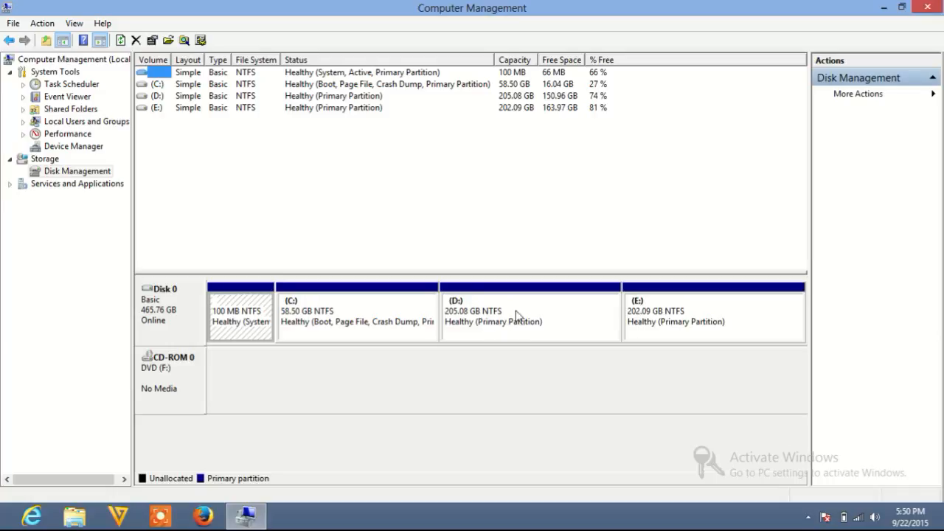
mouse_move(693, 324)
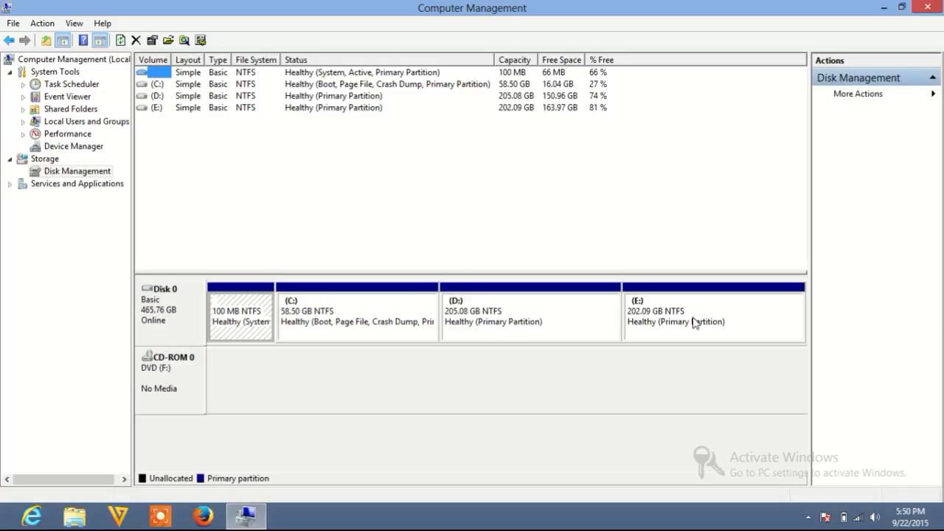
mouse_move(437, 283)
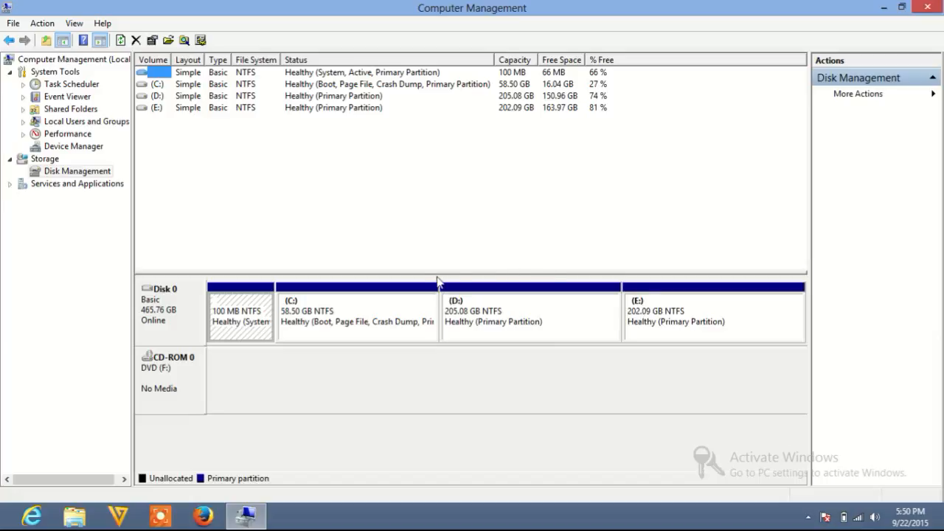
mouse_move(569, 318)
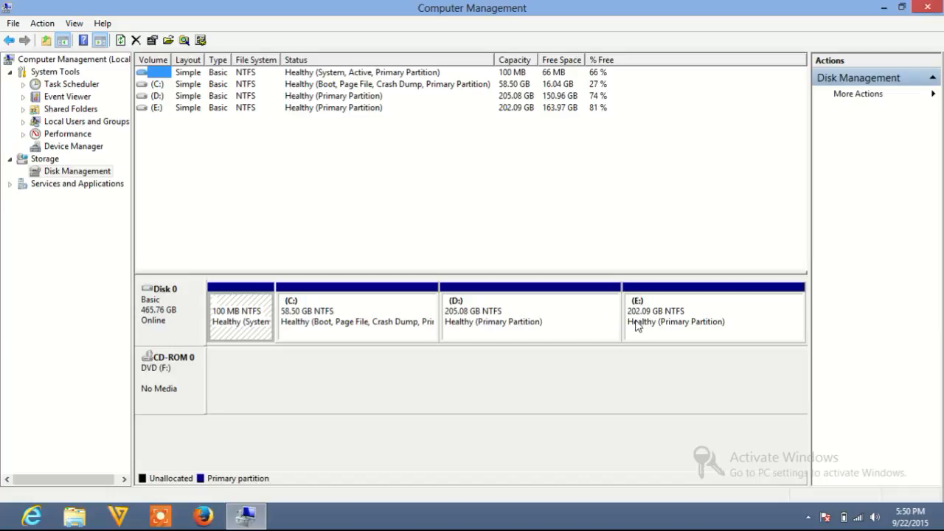
mouse_move(676, 322)
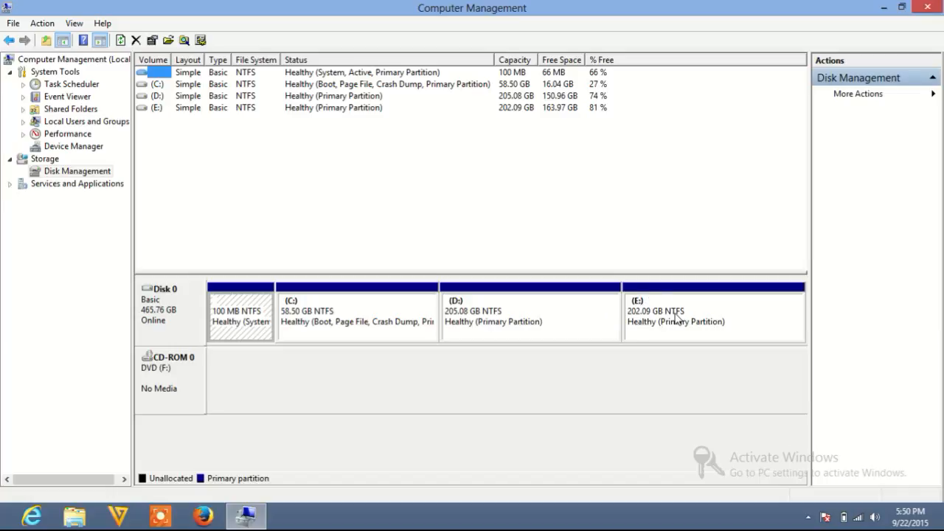
mouse_move(665, 316)
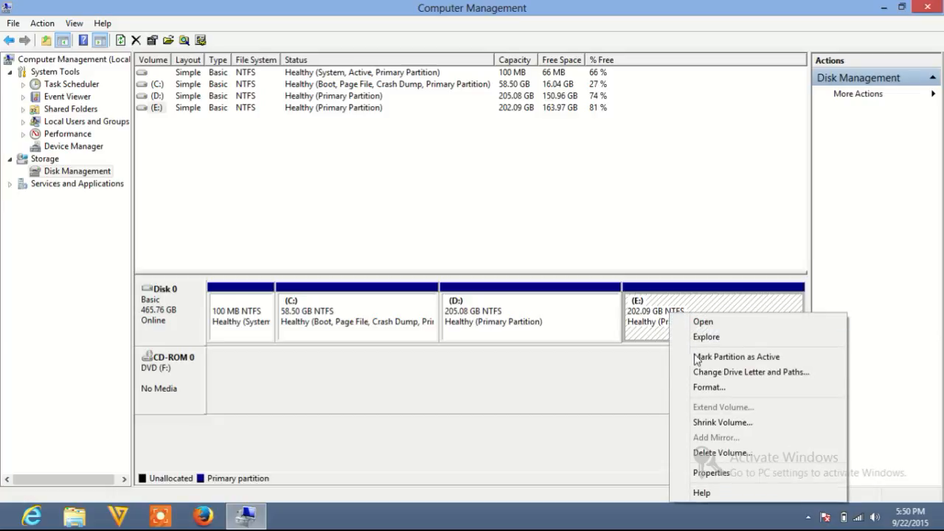
mouse_move(749, 372)
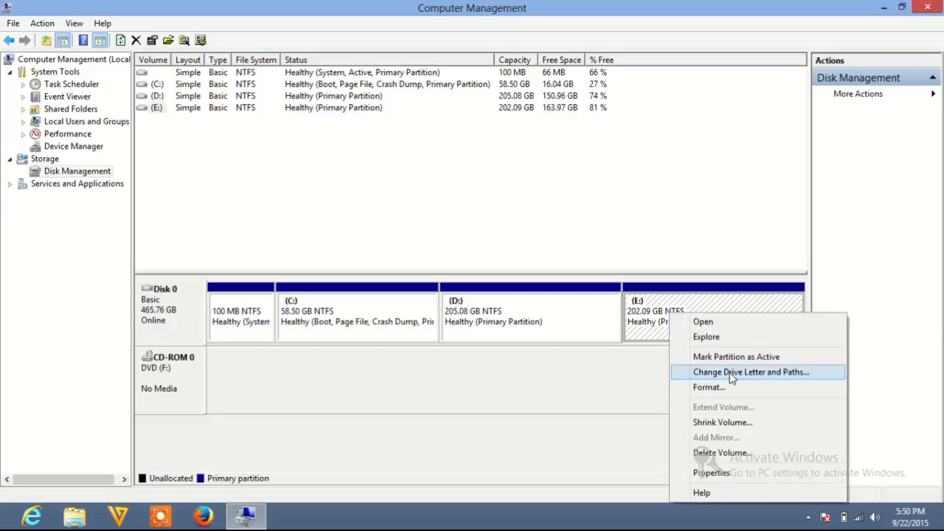
Remove the E drive letter from the 202.09 GB partition and confirm the warning.
click(750, 371)
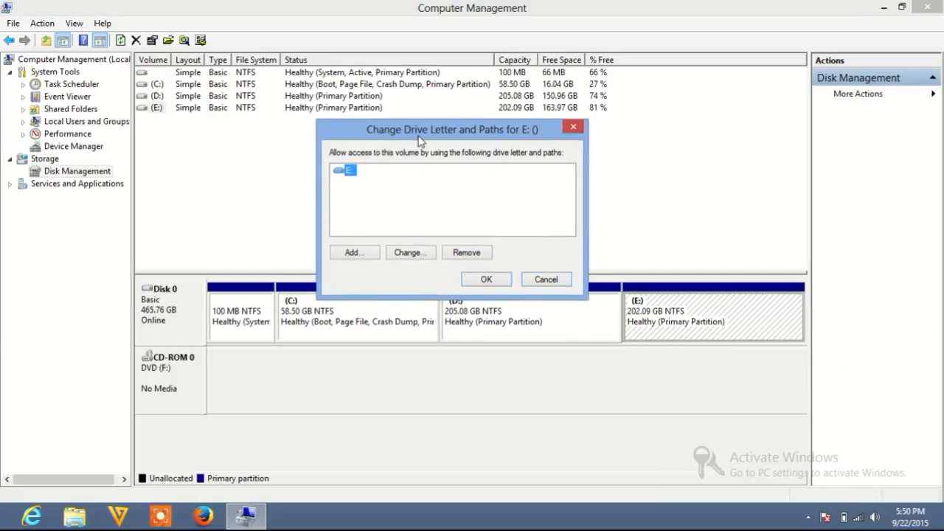
click(466, 252)
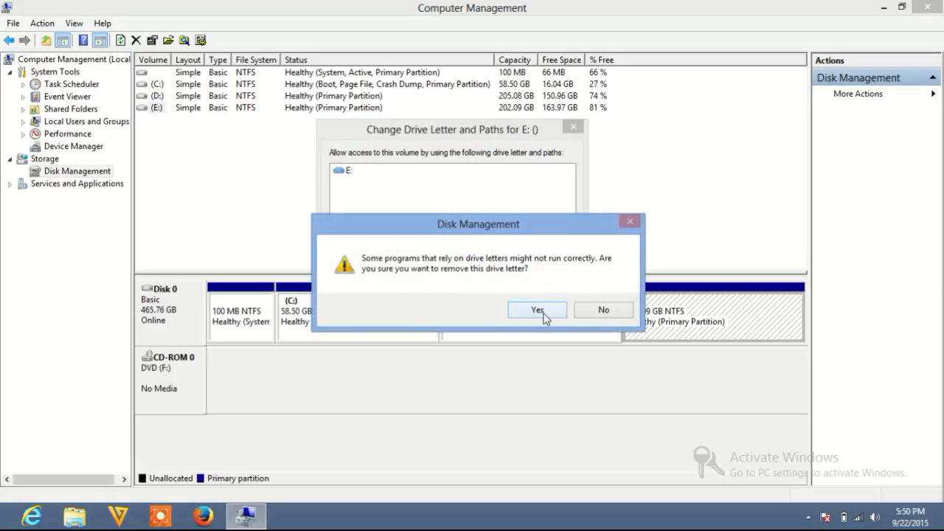
click(537, 310)
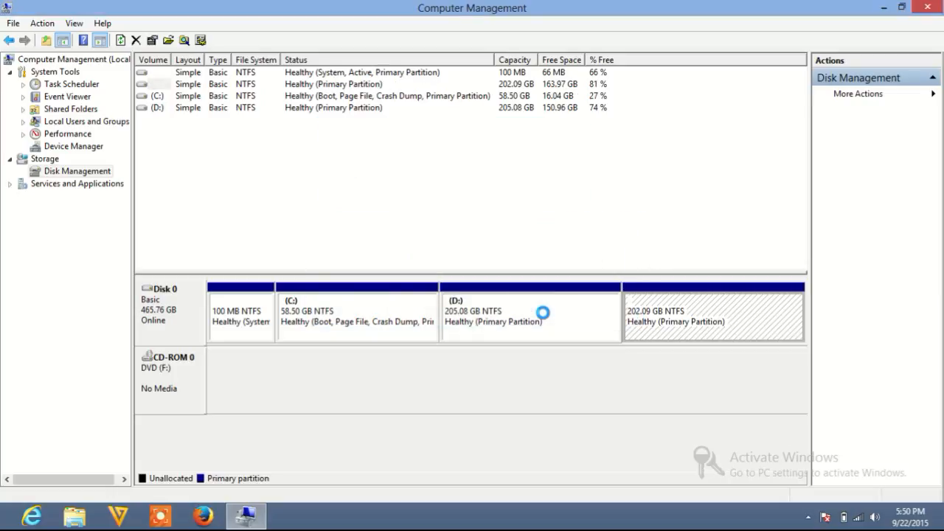
mouse_move(569, 333)
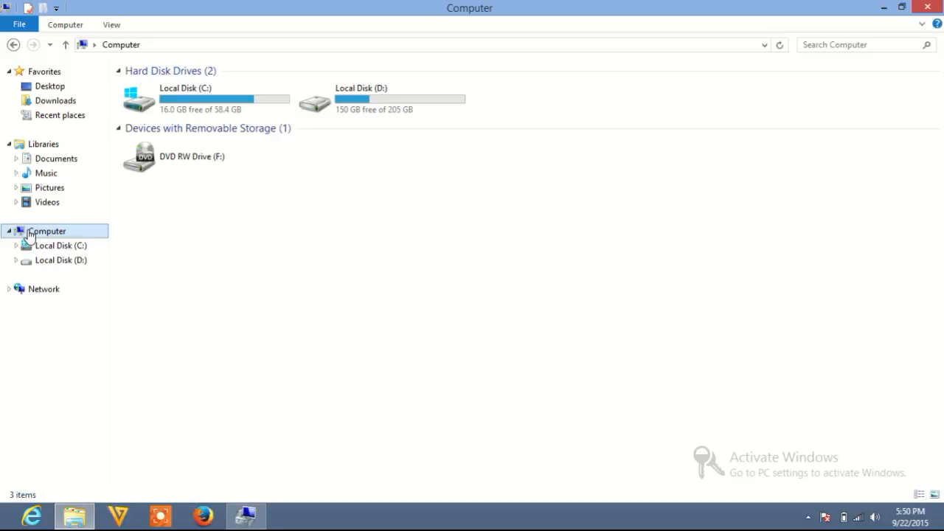
Check the Computer drive list shows only C, D and DVD drive F, then return to Computer Management.
click(382, 99)
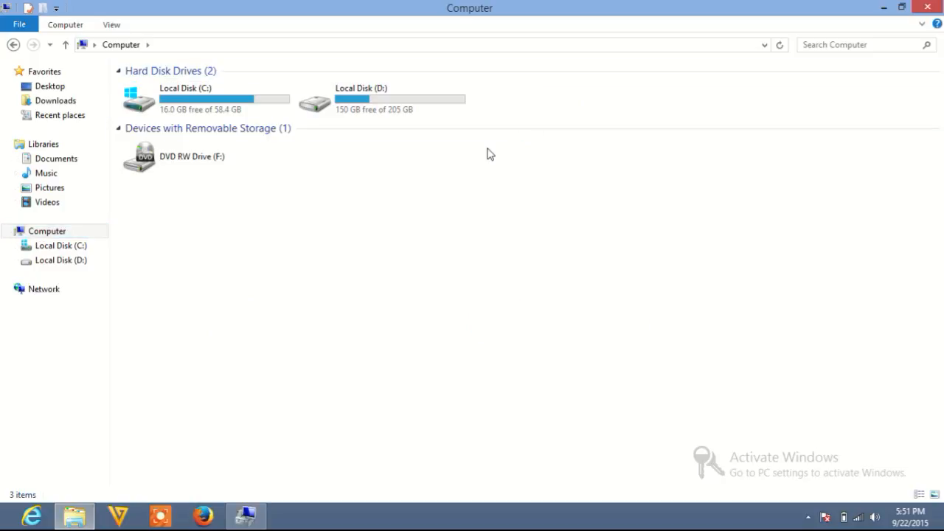
mouse_move(264, 463)
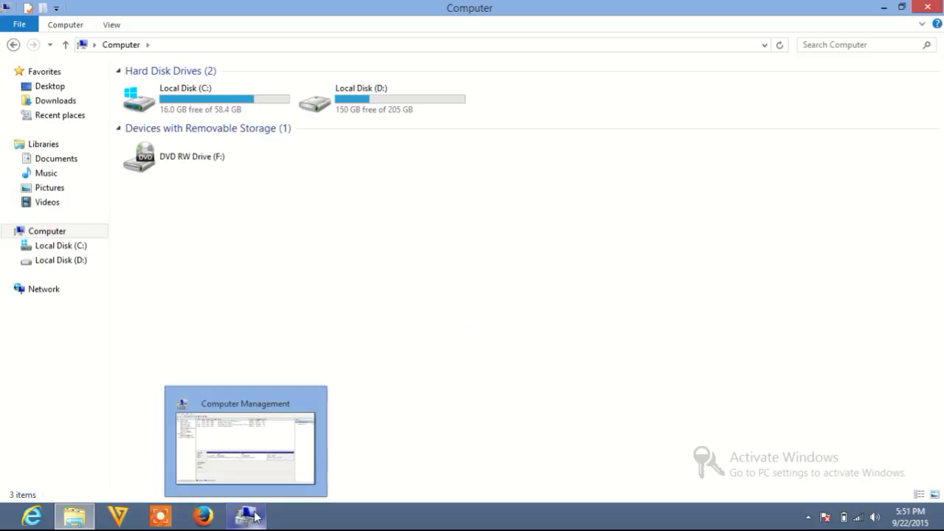
click(245, 441)
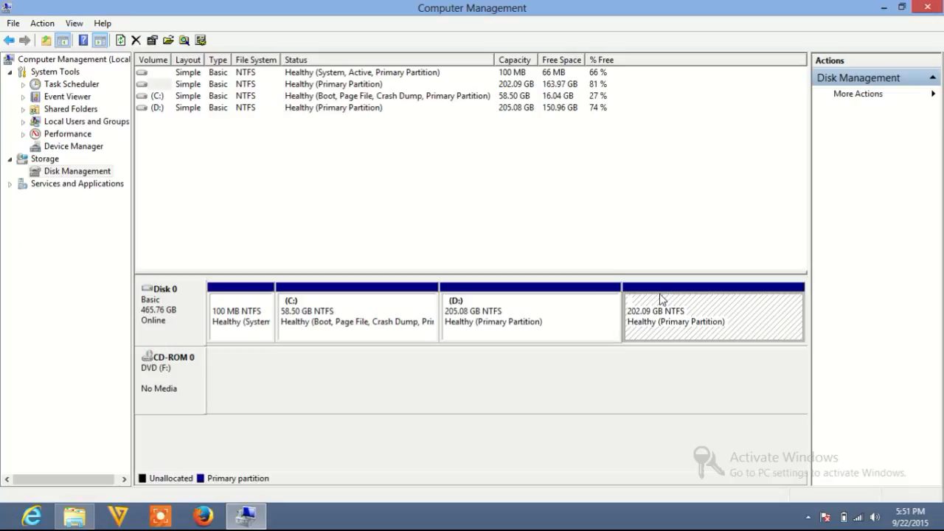
mouse_move(679, 312)
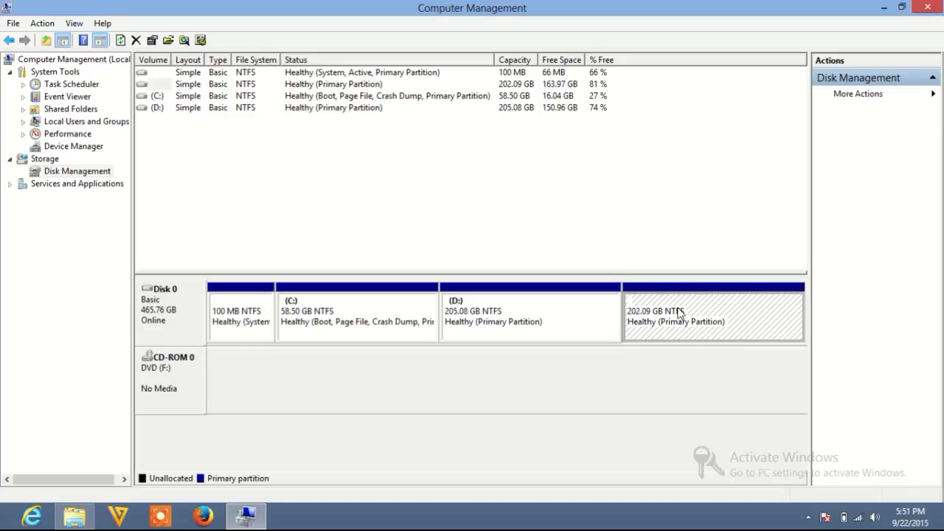
mouse_move(690, 317)
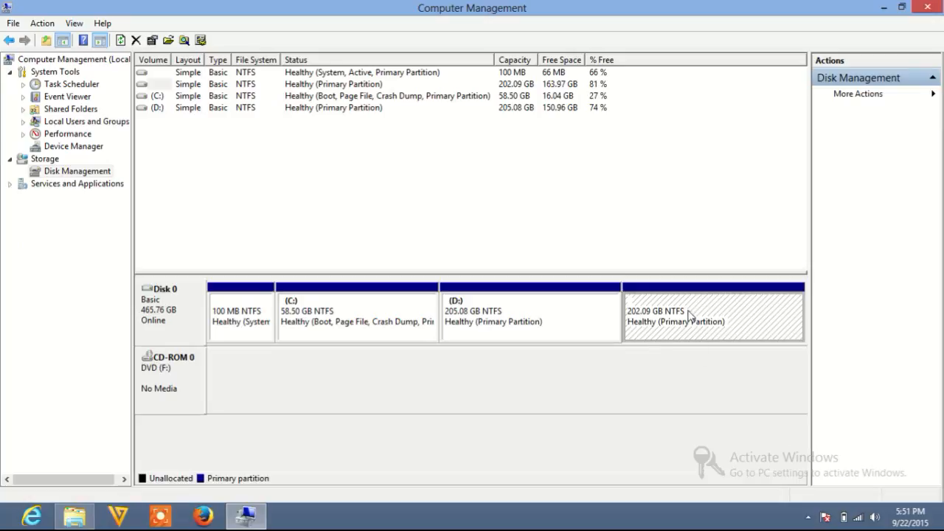
mouse_move(684, 325)
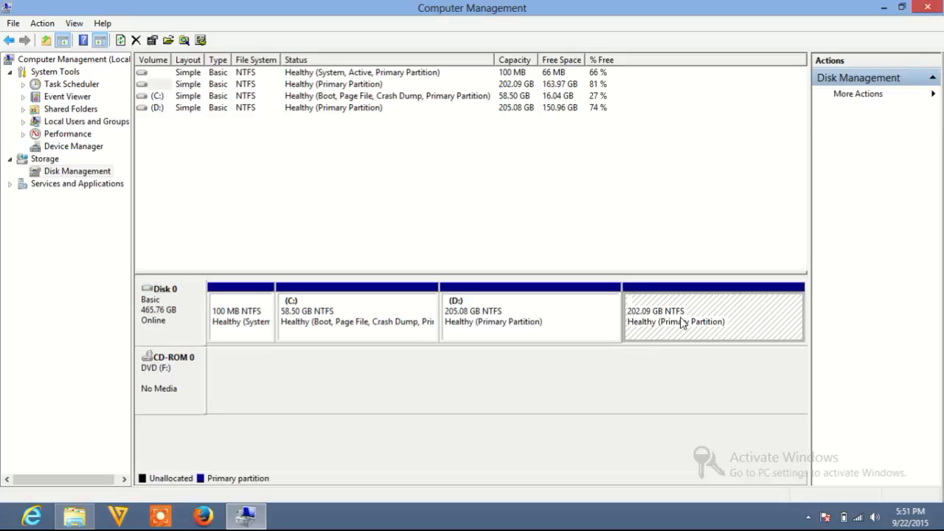
Bring up the actions for the letterless 202.09 GB partition in the disk map.
right_click(711, 313)
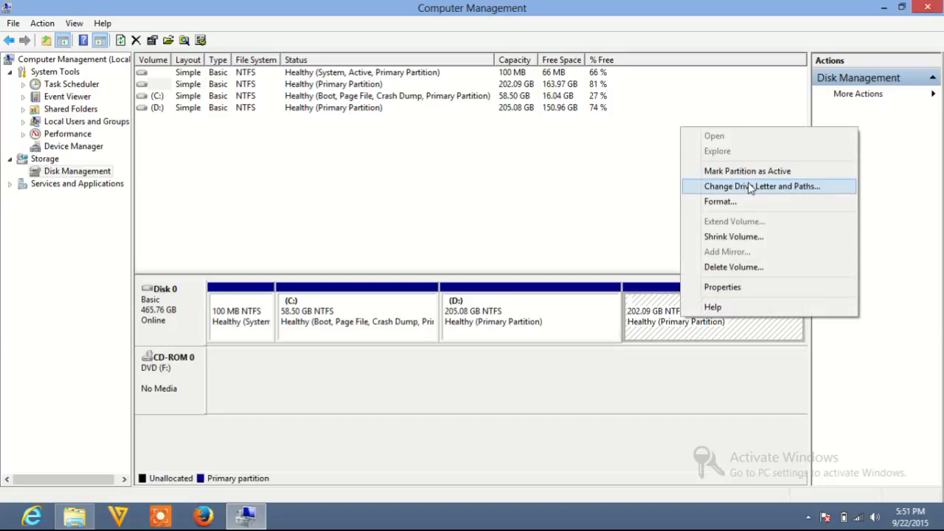
Assign drive letter E to the 202.09 GB partition again via Change Drive Letter and Paths.
click(760, 186)
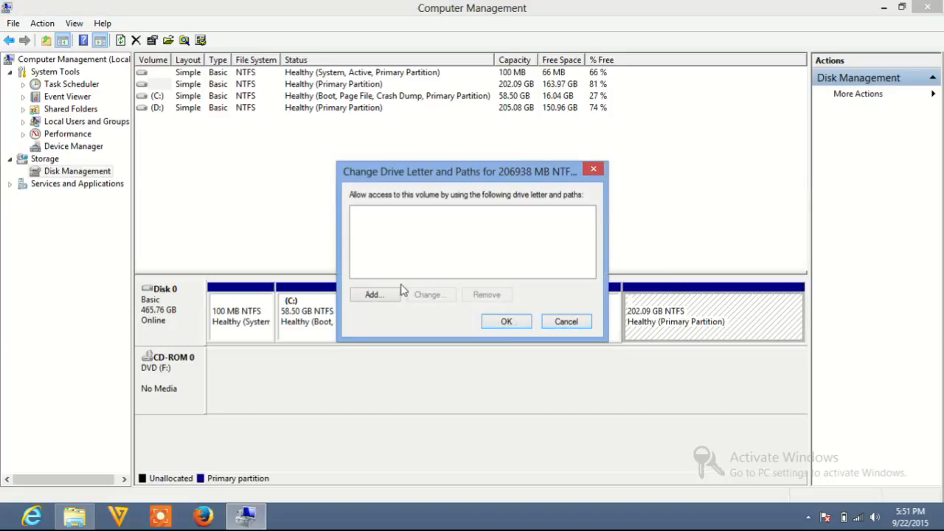
click(375, 295)
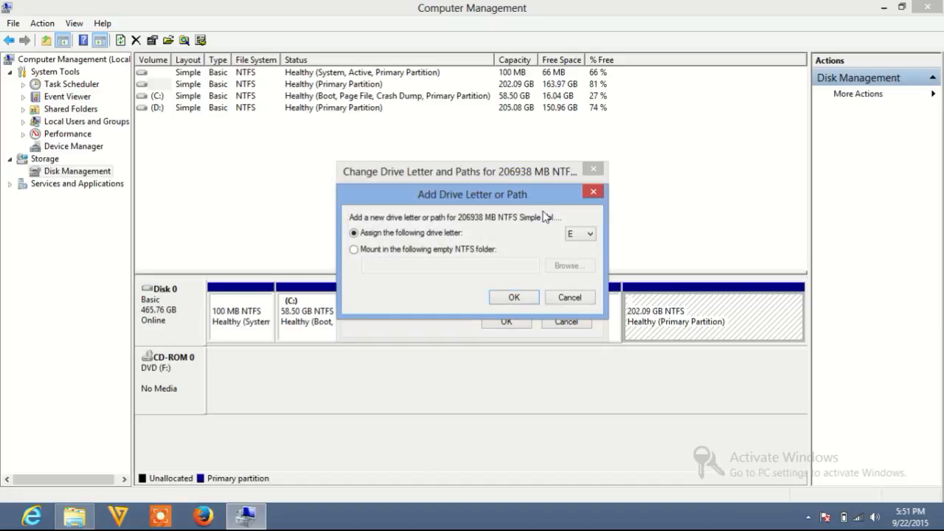
click(590, 233)
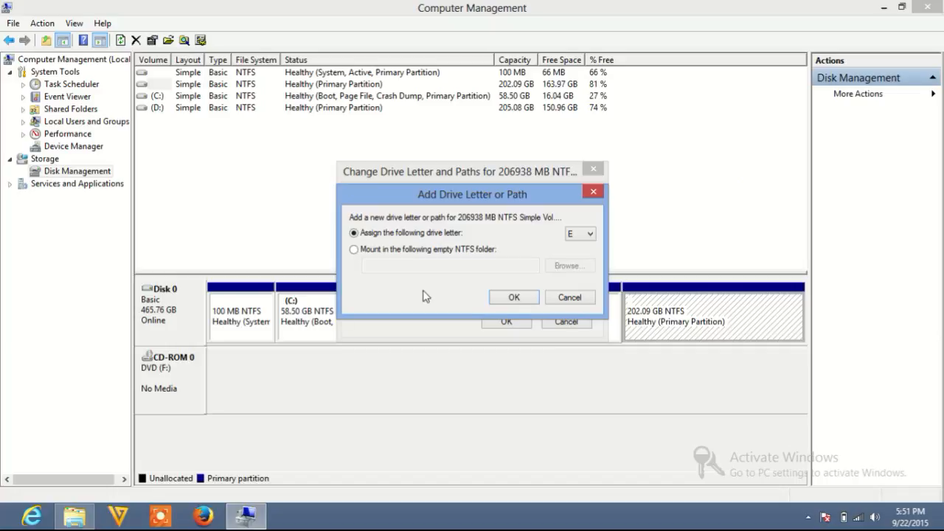
click(513, 296)
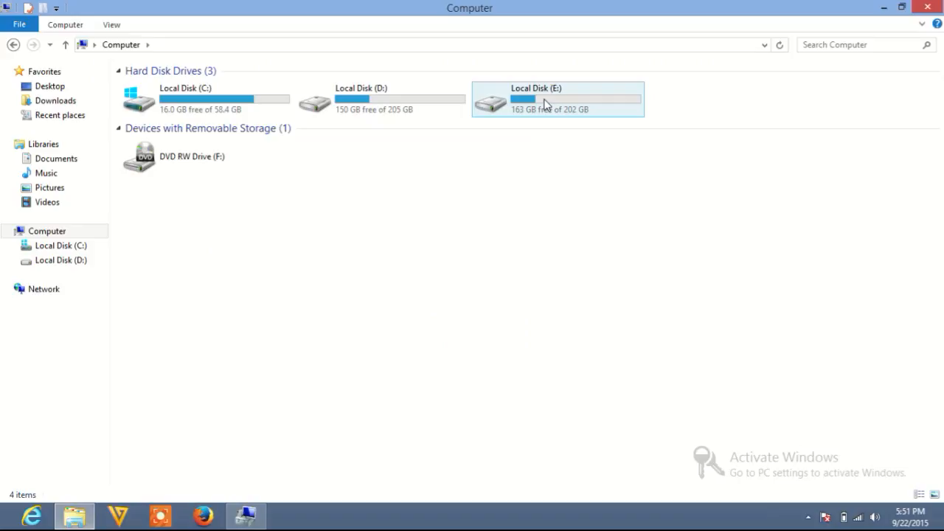
View Local Disk (E:)'s folders, images and videos, then return to the Computer drive list.
click(545, 101)
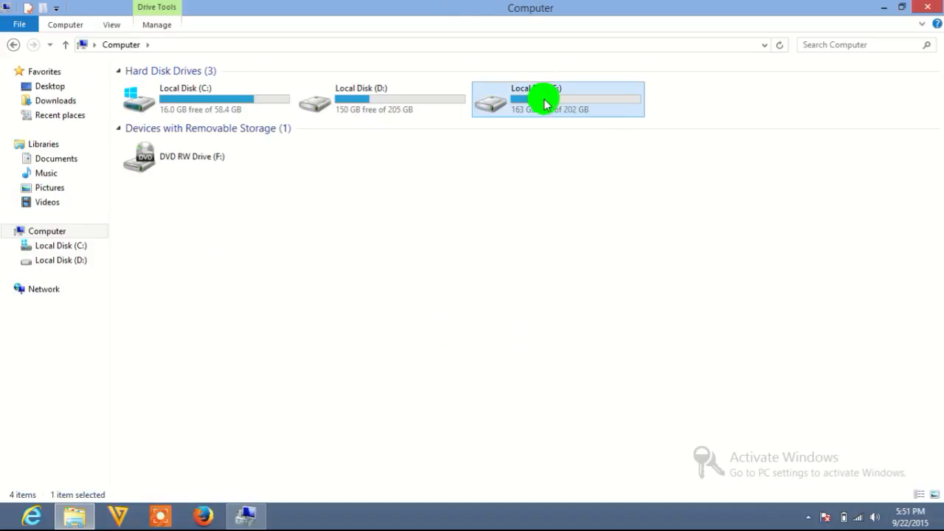
double_click(557, 99)
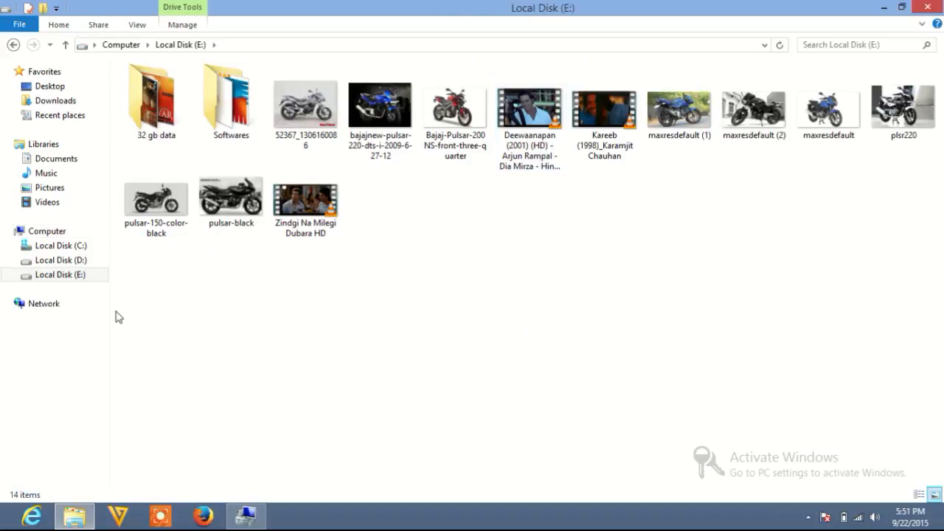
click(47, 230)
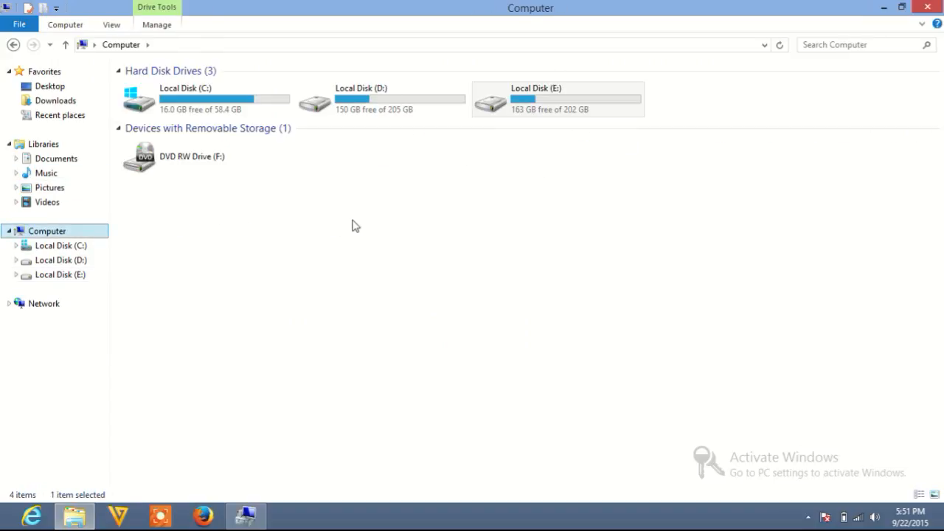